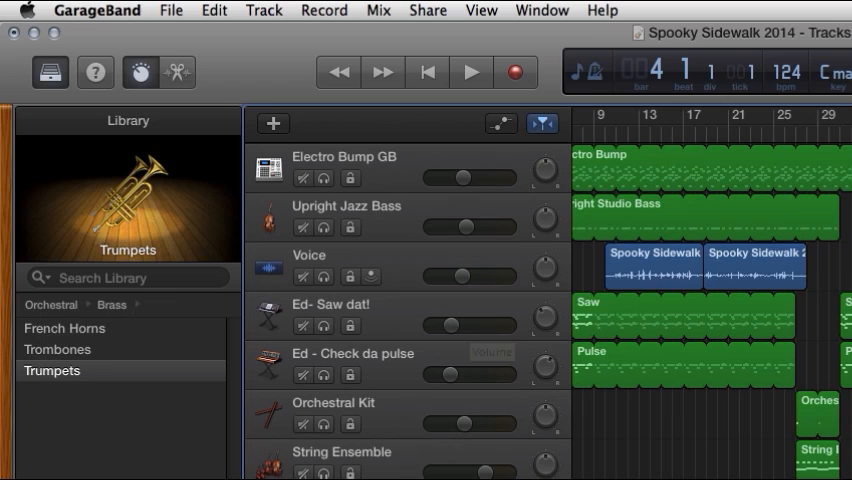
Step: Open Spooky Sidewalk 2014's package contents, peek inside Media, then return to Track– Spooky Sidewalk
{"action": "left_click", "coordinate": [451, 9]}
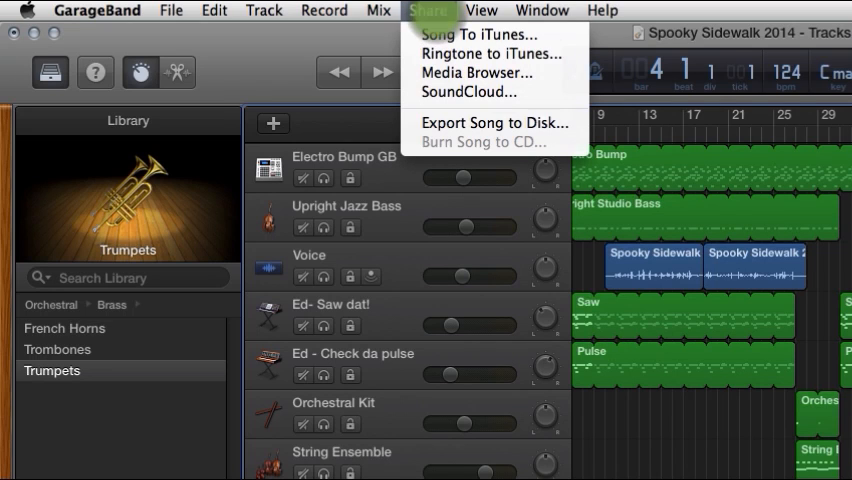
{"action": "mouse_move", "coordinate": [470, 36]}
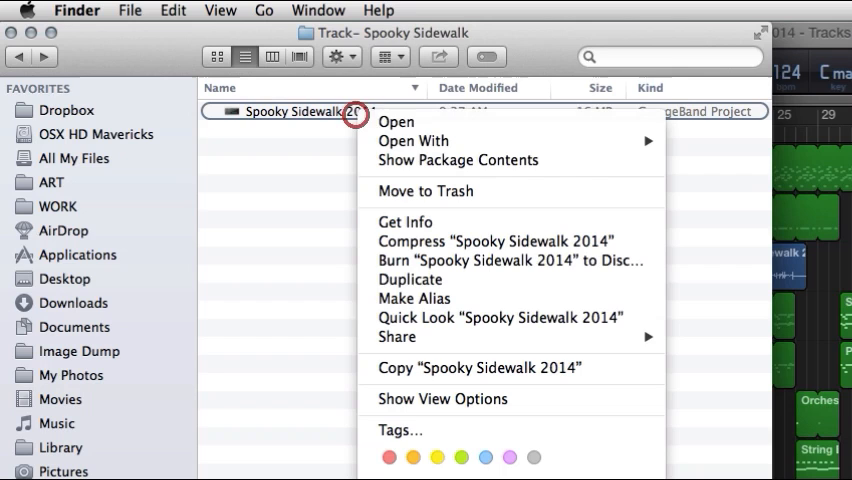
{"action": "mouse_move", "coordinate": [457, 160]}
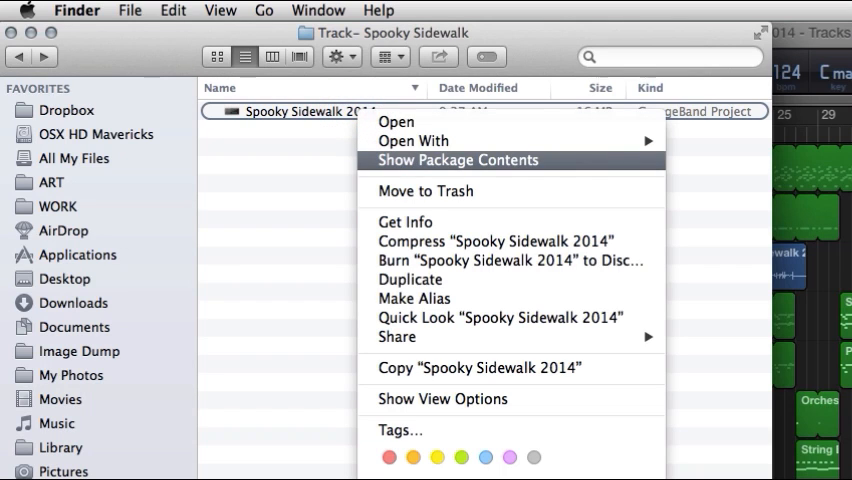
{"action": "left_click", "coordinate": [457, 160]}
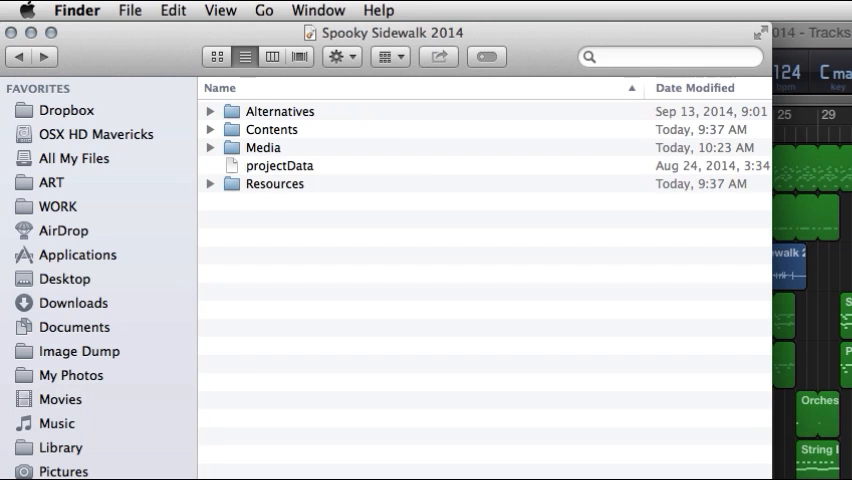
{"action": "left_click", "coordinate": [211, 147]}
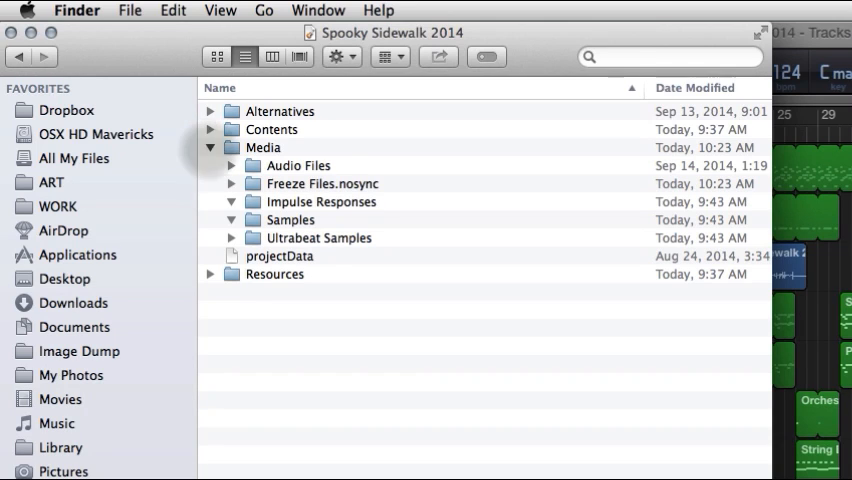
{"action": "left_click", "coordinate": [211, 147]}
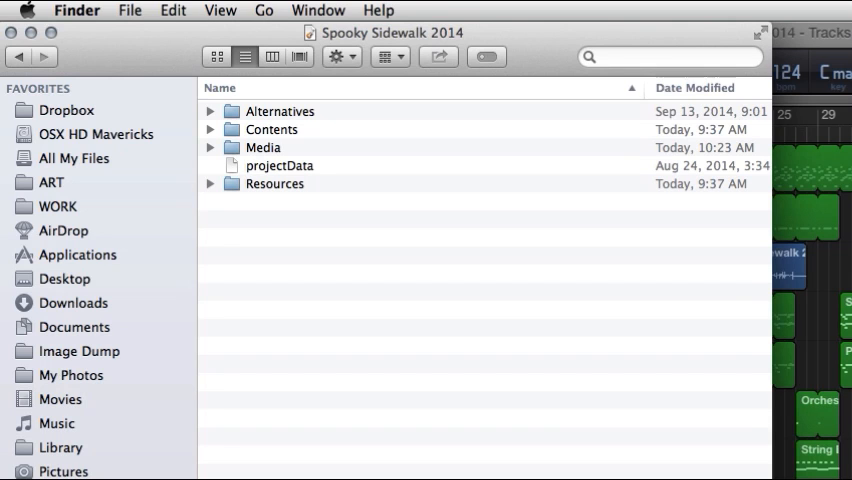
{"action": "left_click", "coordinate": [22, 55]}
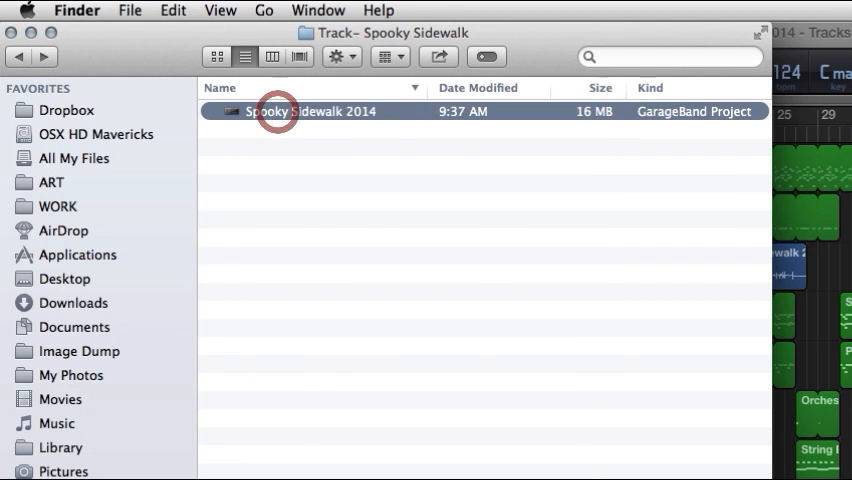
Step: Compress 'Spooky Sidewalk 2014' into Spooky Sidewalk 2014.zip from its context menu
{"action": "right_click", "coordinate": [280, 111]}
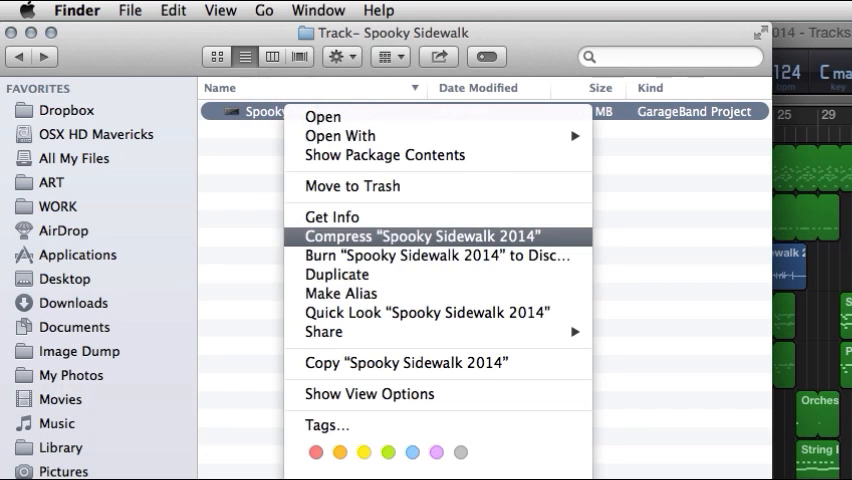
{"action": "left_click", "coordinate": [428, 236]}
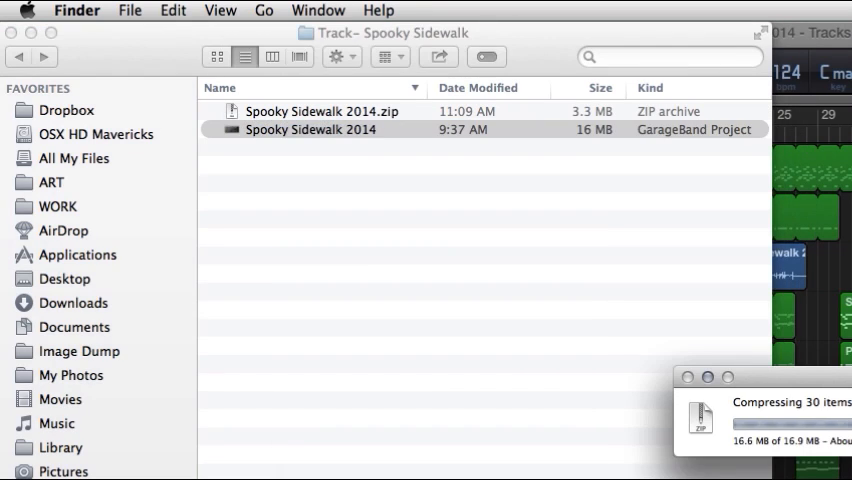